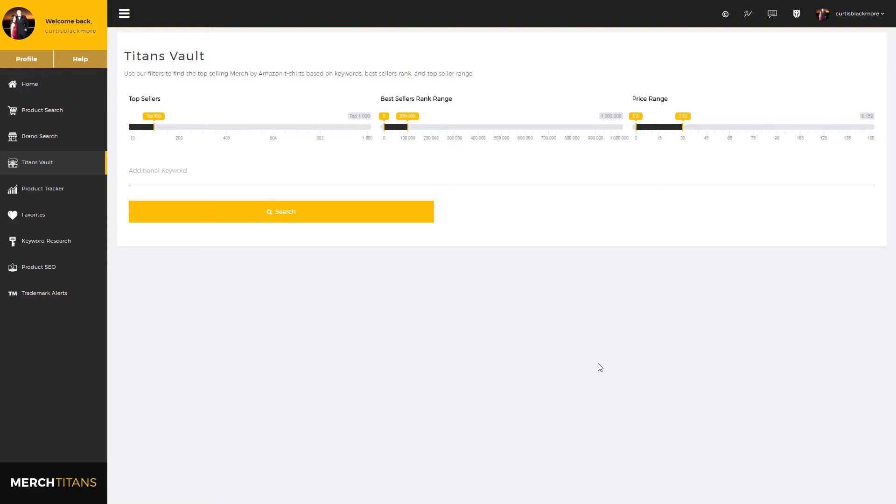
{"action": "mouse_move", "coordinate": [297, 287]}
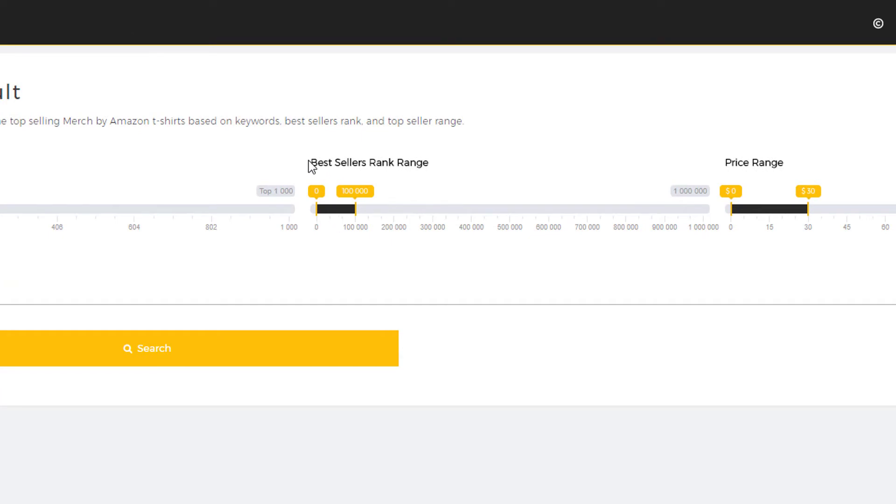
{"action": "mouse_move", "coordinate": [353, 198]}
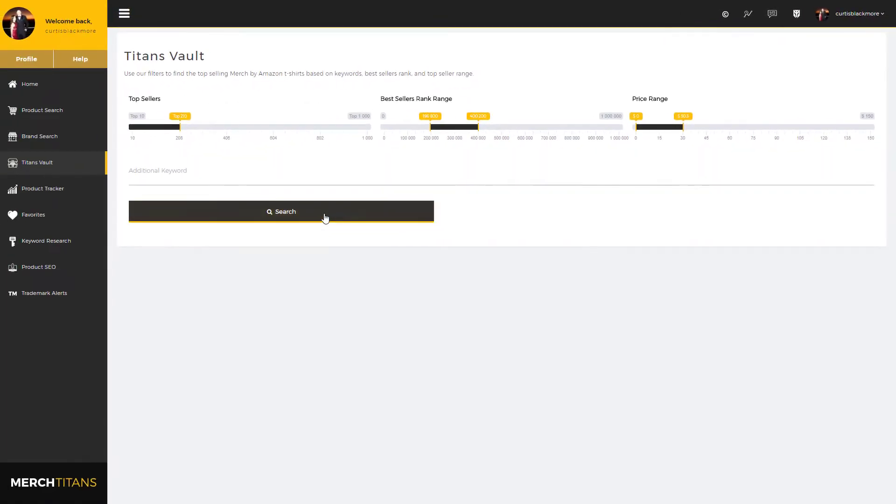
Run the top-200, BSR 196,800–400,200, $0–30.3 vault search and browse the 210 results
{"action": "left_click", "coordinate": [280, 211]}
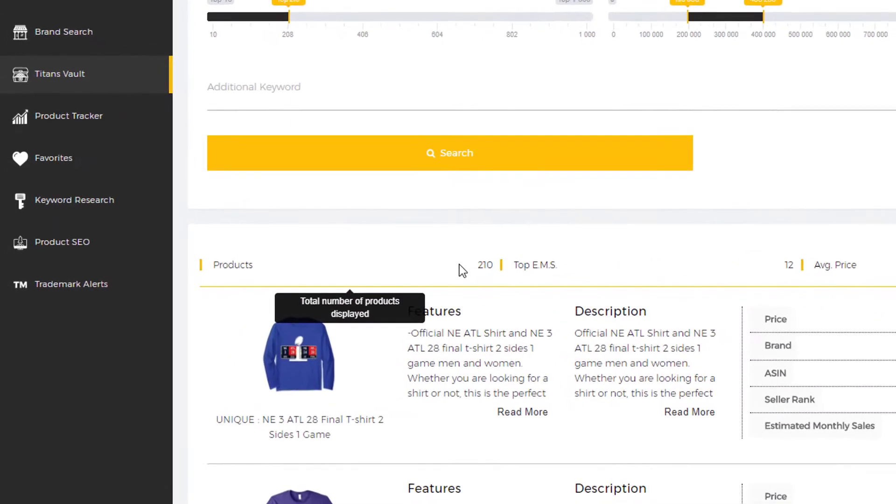
{"action": "scroll", "scroll_direction": "up", "scroll_amount": 3}
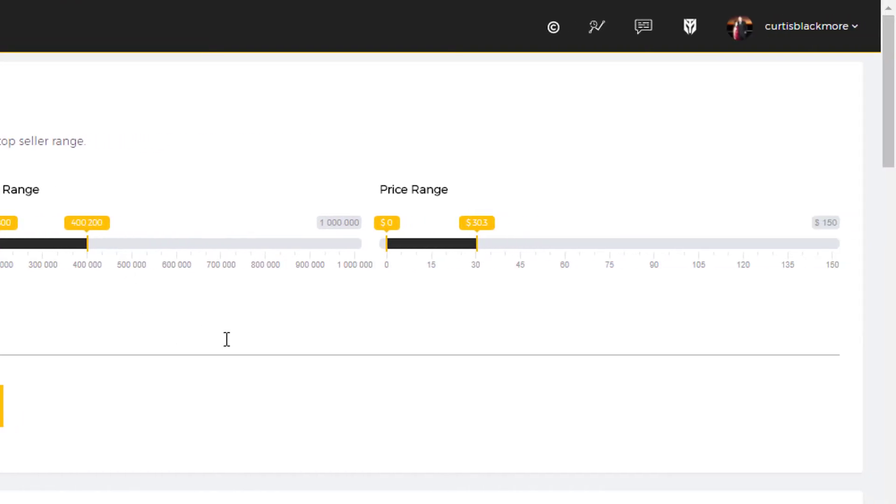
{"action": "mouse_move", "coordinate": [398, 242]}
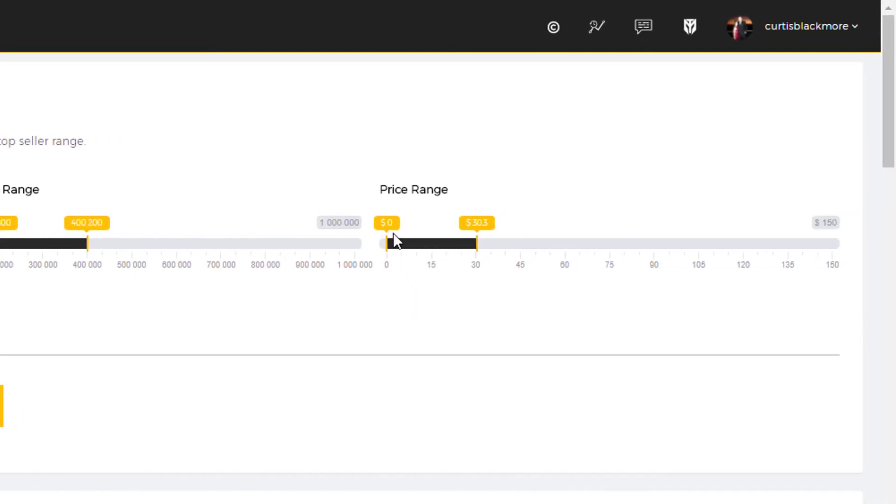
{"action": "scroll", "scroll_direction": "up", "scroll_amount": 3}
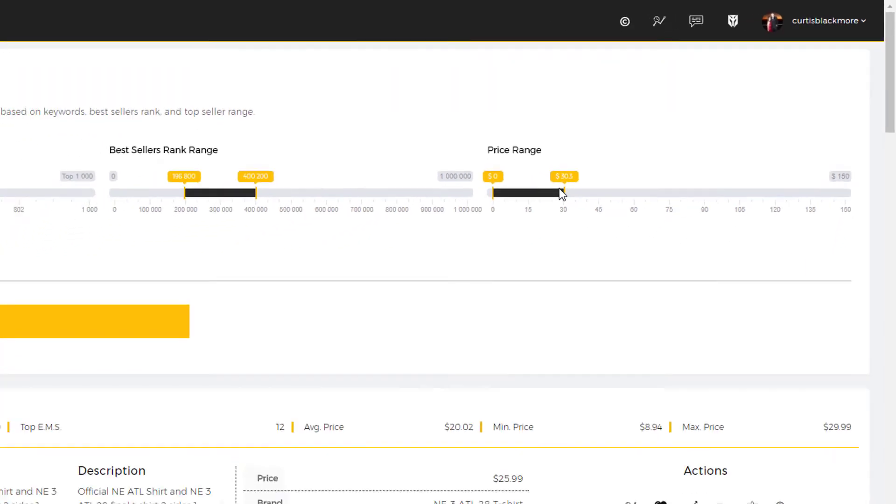
{"action": "scroll", "scroll_direction": "up", "scroll_amount": 3}
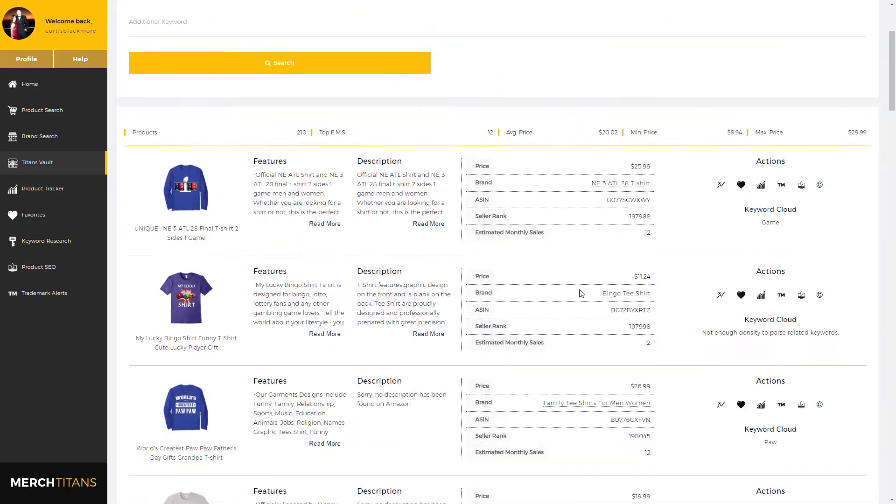
{"action": "scroll", "scroll_direction": "down", "scroll_amount": 3}
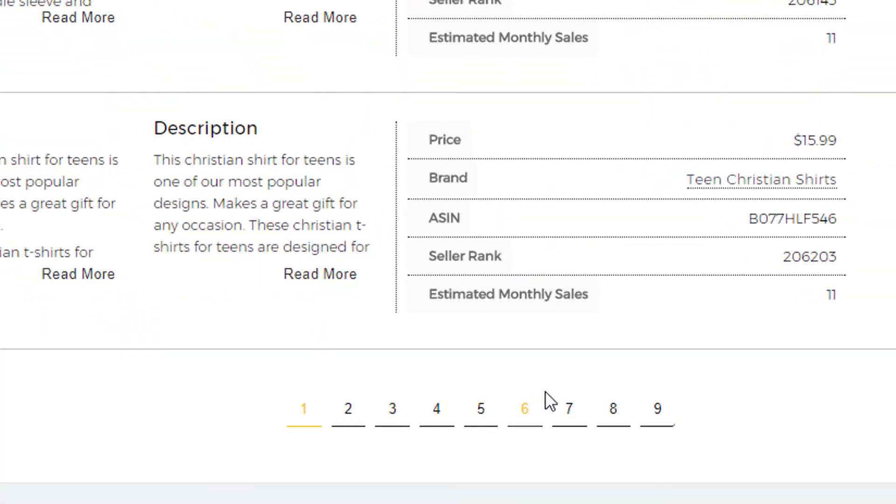
{"action": "scroll", "scroll_direction": "up", "scroll_amount": 3}
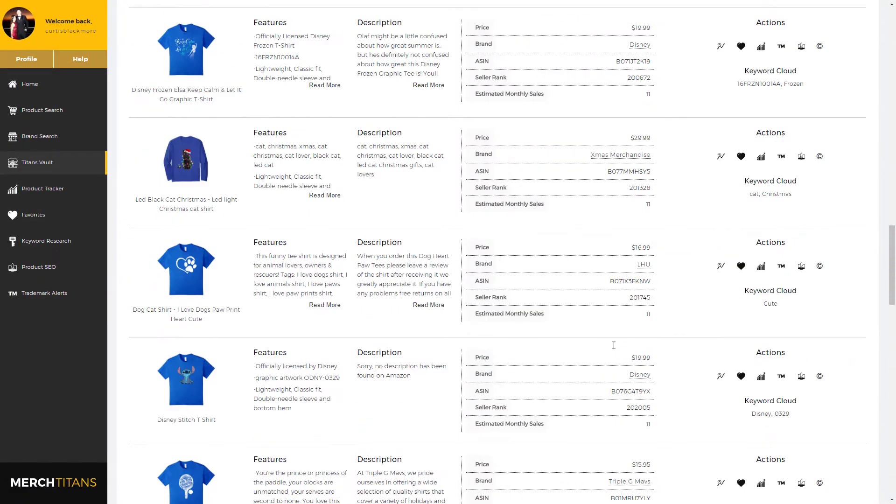
{"action": "scroll", "scroll_direction": "down", "scroll_amount": 3}
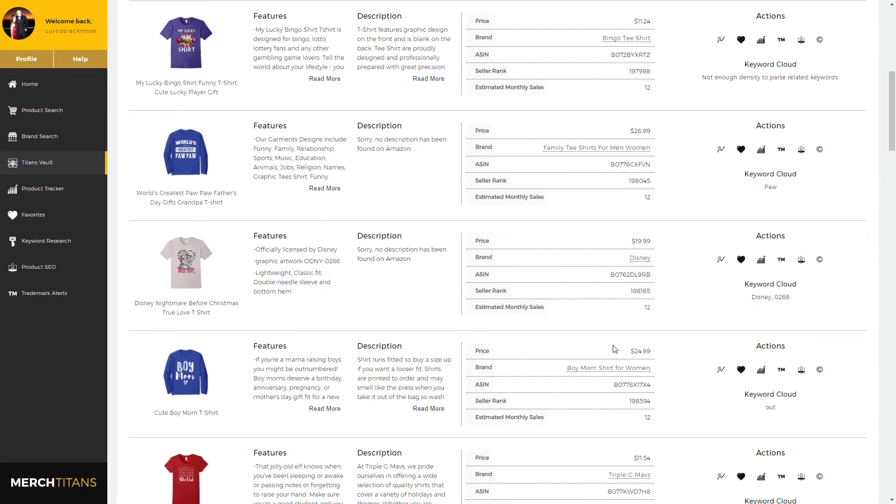
{"action": "scroll", "scroll_direction": "up", "scroll_amount": 3}
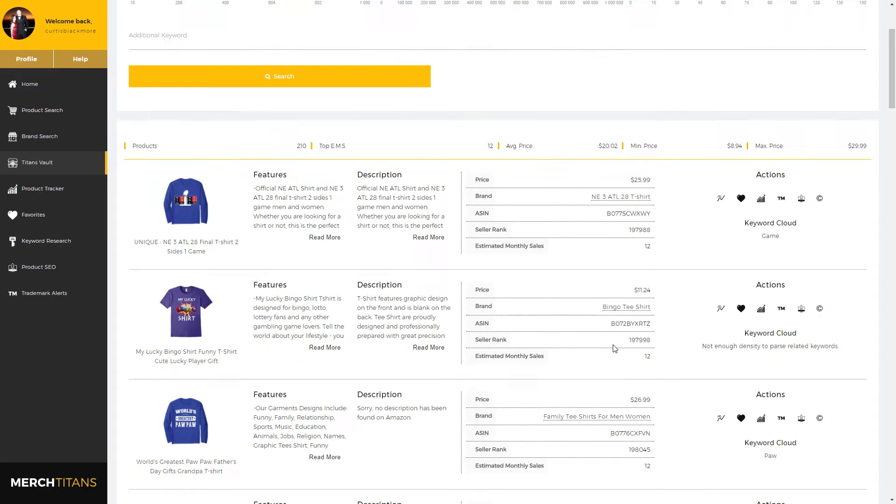
{"action": "scroll", "scroll_direction": "up", "scroll_amount": 3}
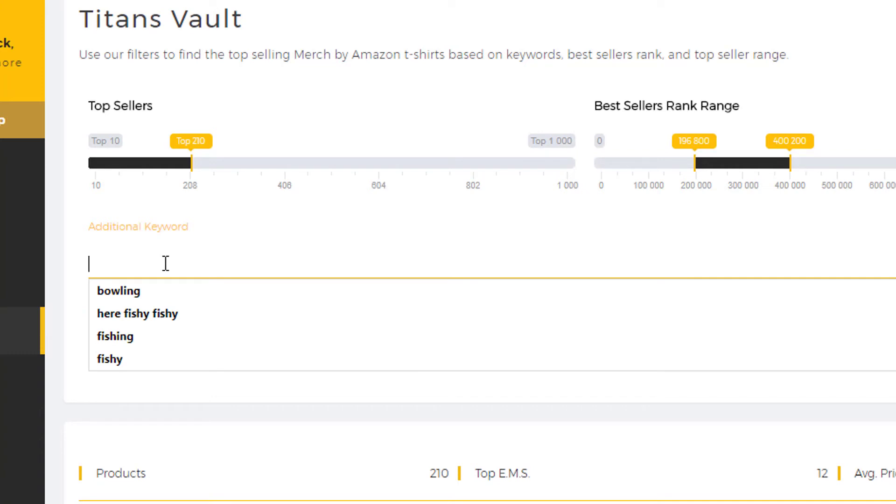
Pick 'bowling' as the additional keyword and search, showing 25 bowling shirts
{"action": "left_click", "coordinate": [118, 291]}
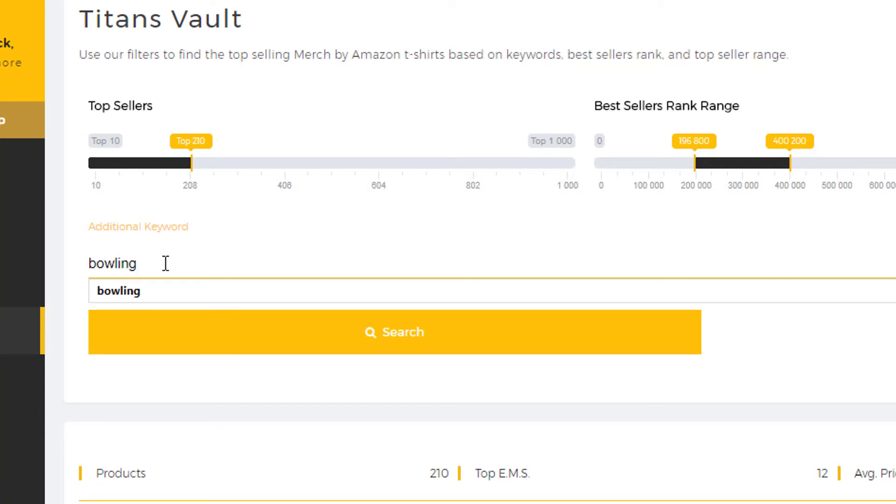
{"action": "left_click", "coordinate": [393, 332]}
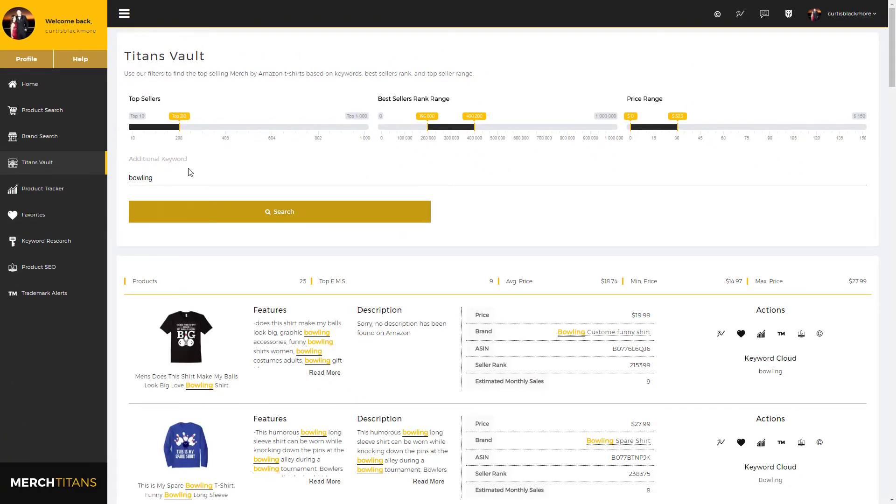
{"action": "mouse_move", "coordinate": [570, 132]}
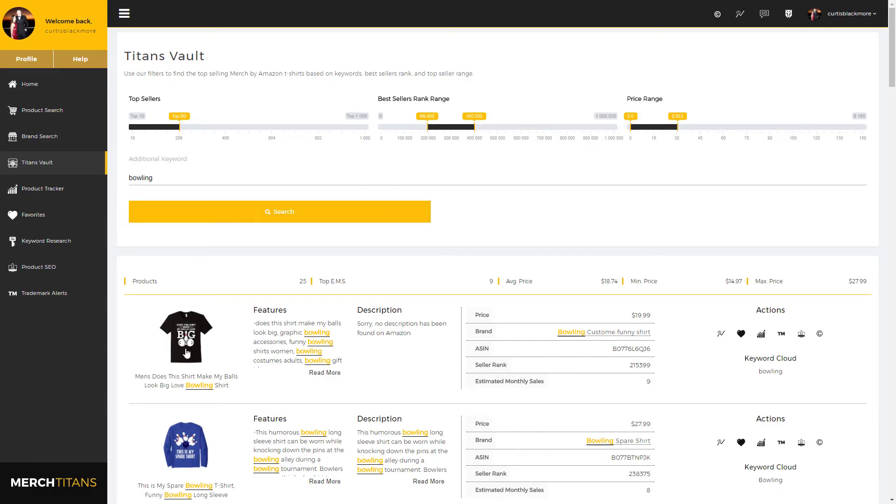
{"action": "scroll", "scroll_direction": "down", "scroll_amount": 3}
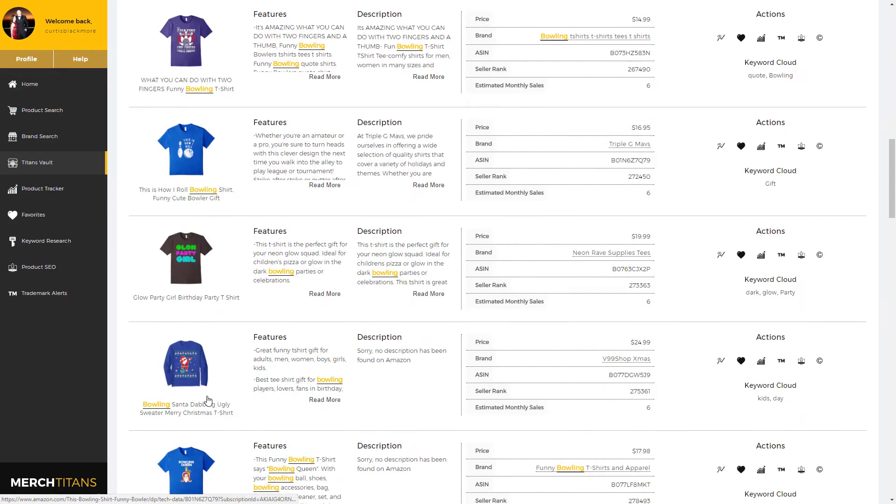
{"action": "scroll", "scroll_direction": "down", "scroll_amount": 3}
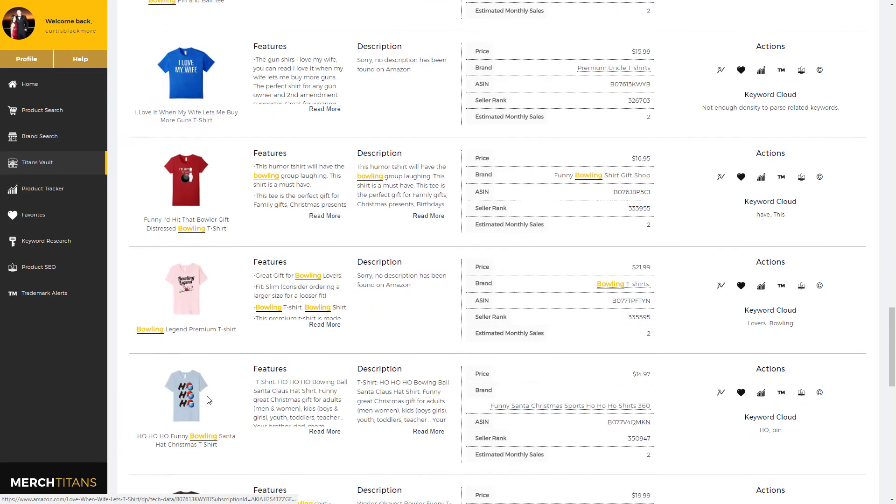
{"action": "scroll", "scroll_direction": "down", "scroll_amount": 3}
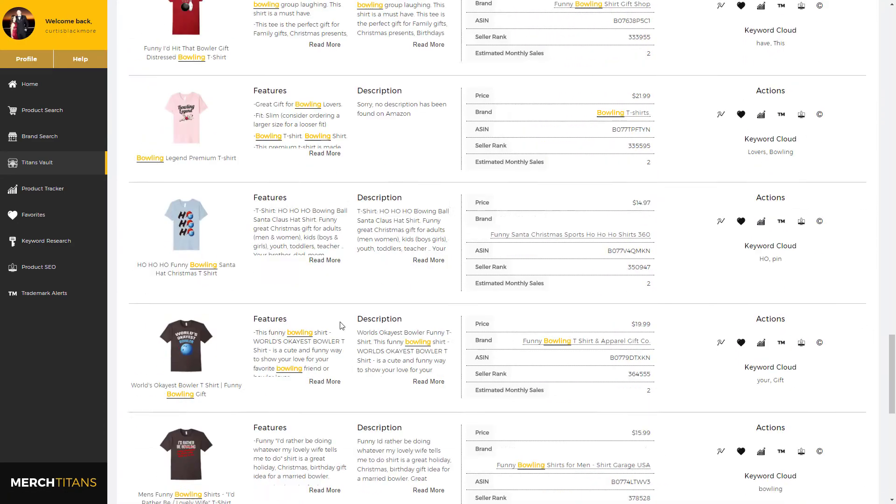
{"action": "scroll", "scroll_direction": "down", "scroll_amount": 3}
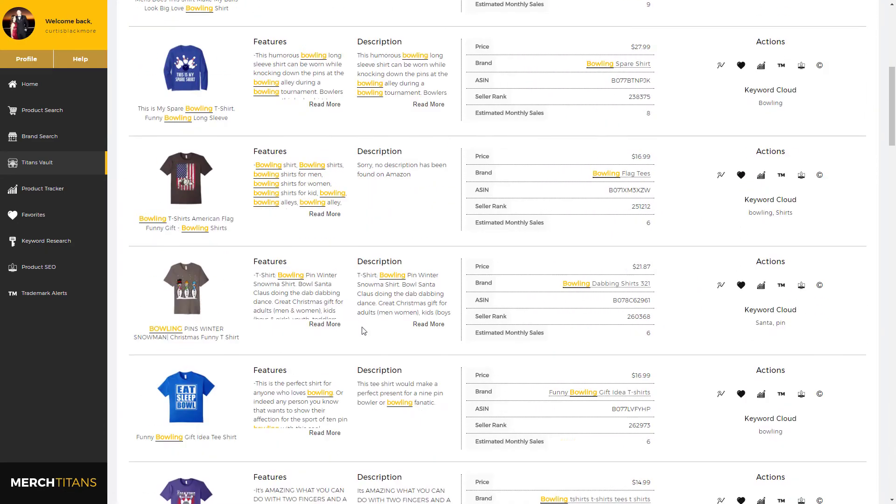
{"action": "scroll", "scroll_direction": "up", "scroll_amount": 3}
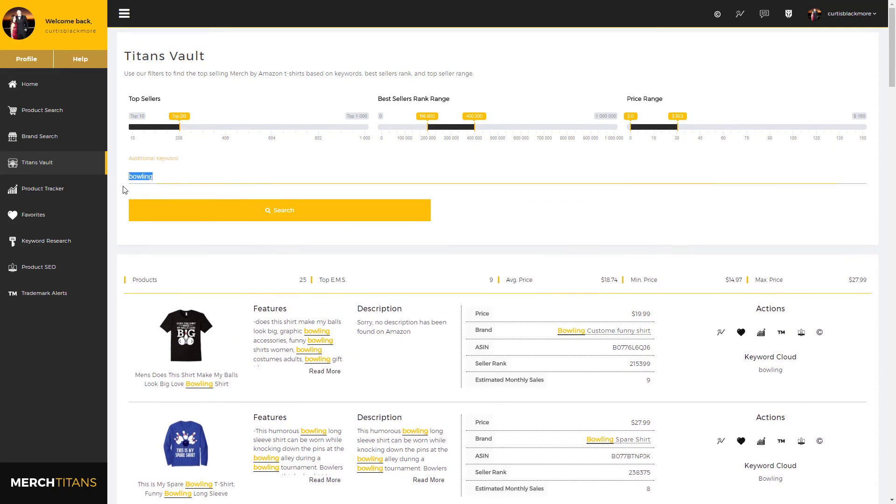
Enter 'fishing' as the keyword and scroll through the 17 fishing shirts and back up
{"action": "type", "text": "fishing"}
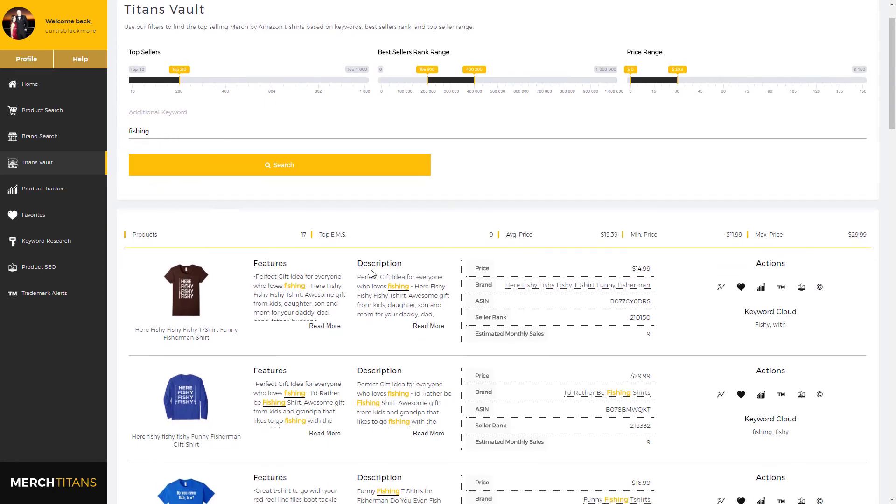
{"action": "scroll", "scroll_direction": "down", "scroll_amount": 3}
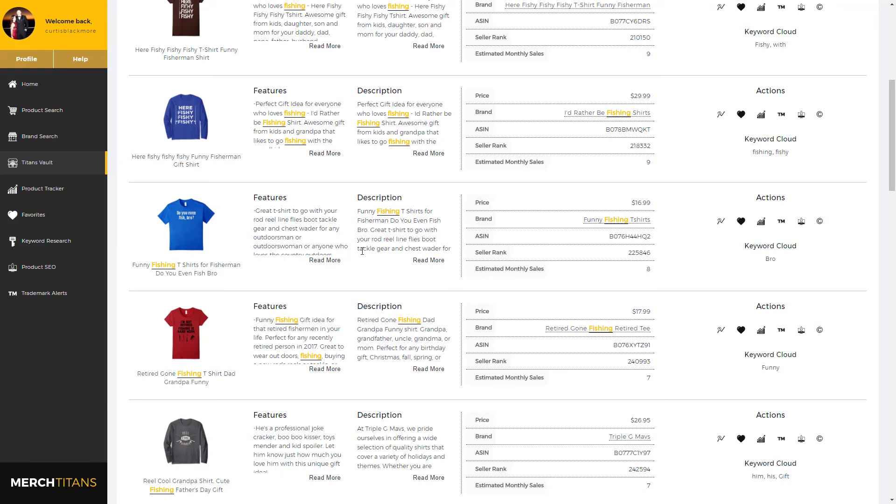
{"action": "mouse_move", "coordinate": [396, 295]}
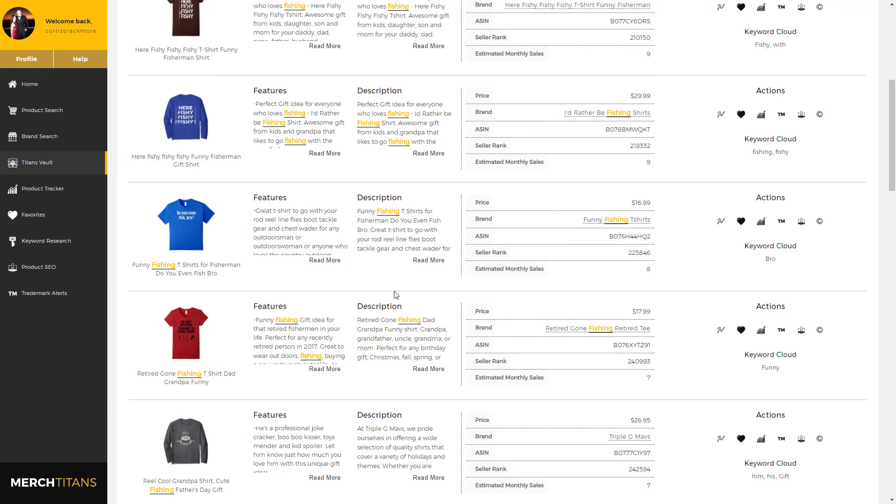
{"action": "scroll", "scroll_direction": "down", "scroll_amount": 3}
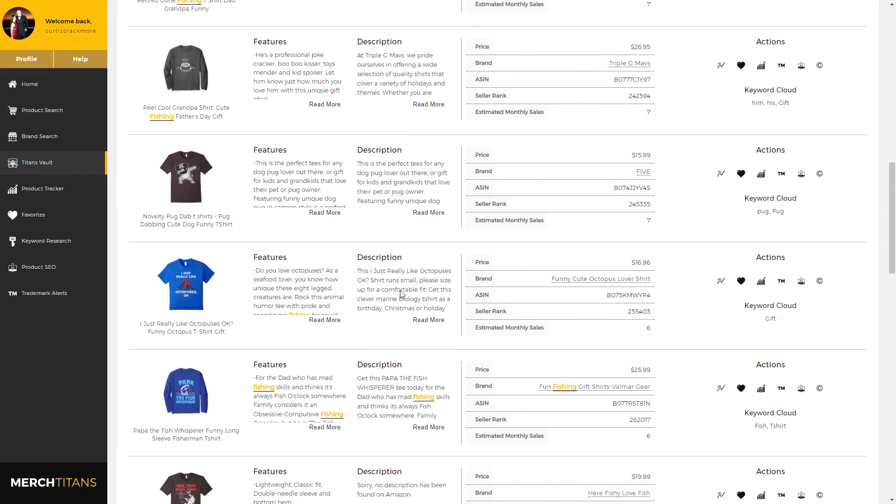
{"action": "scroll", "scroll_direction": "up", "scroll_amount": 3}
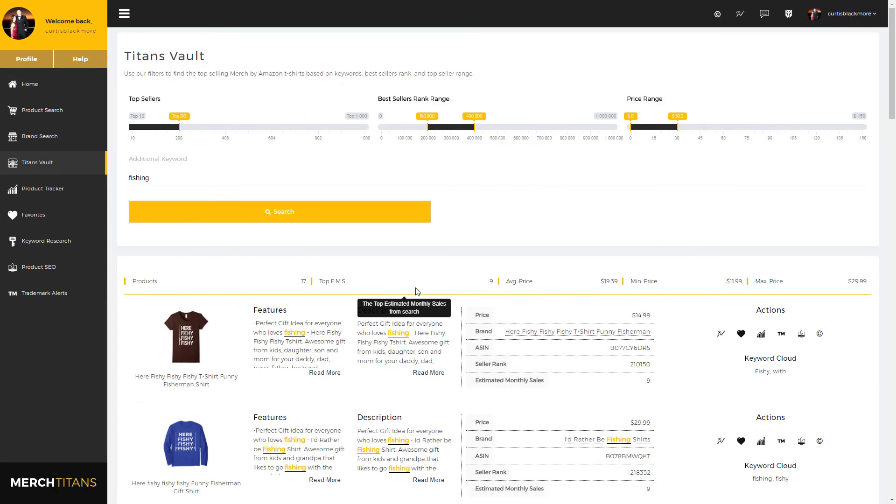
{"action": "mouse_move", "coordinate": [486, 235]}
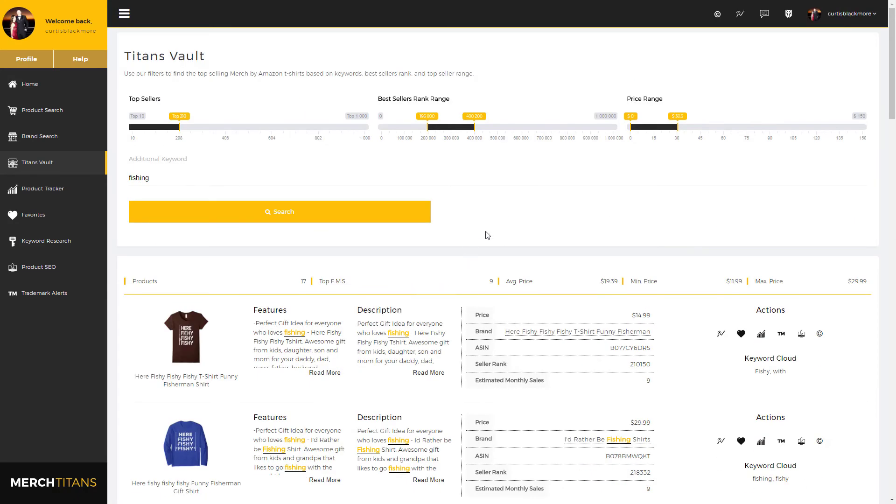